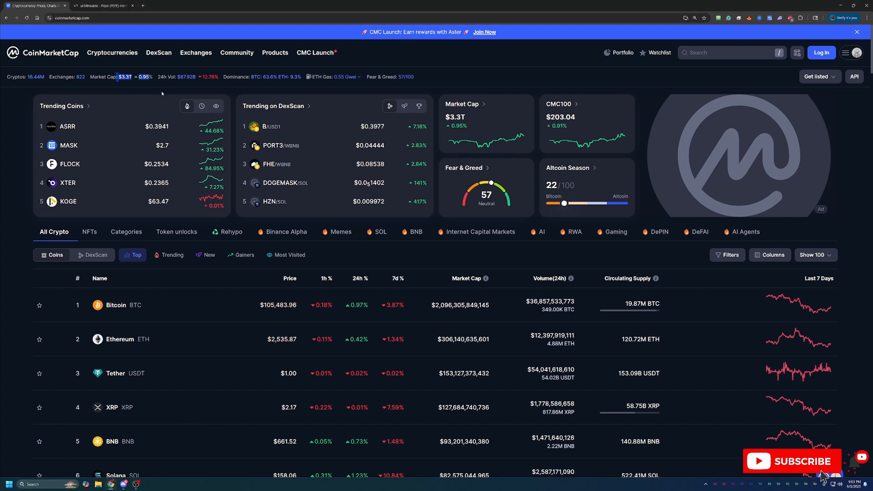
Scroll the All Crypto table down until Pepe (PEPE) at rank 27 is in view
scroll("down", 3)
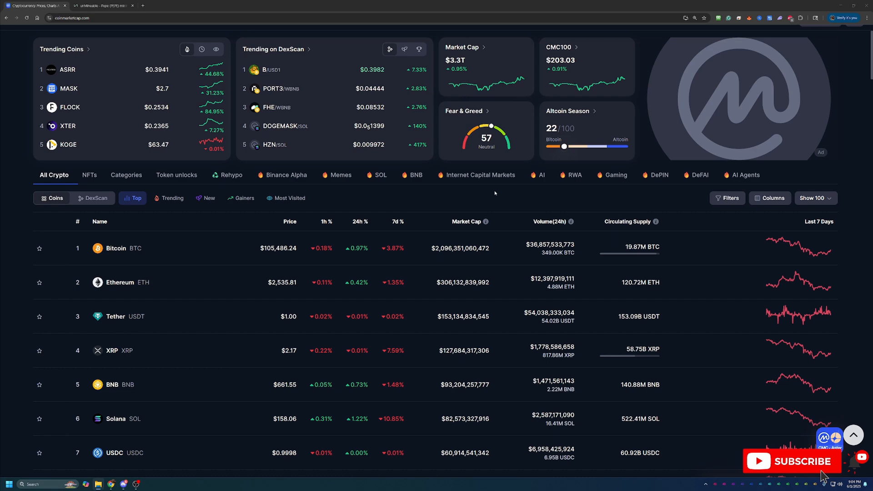
scroll("down", 3)
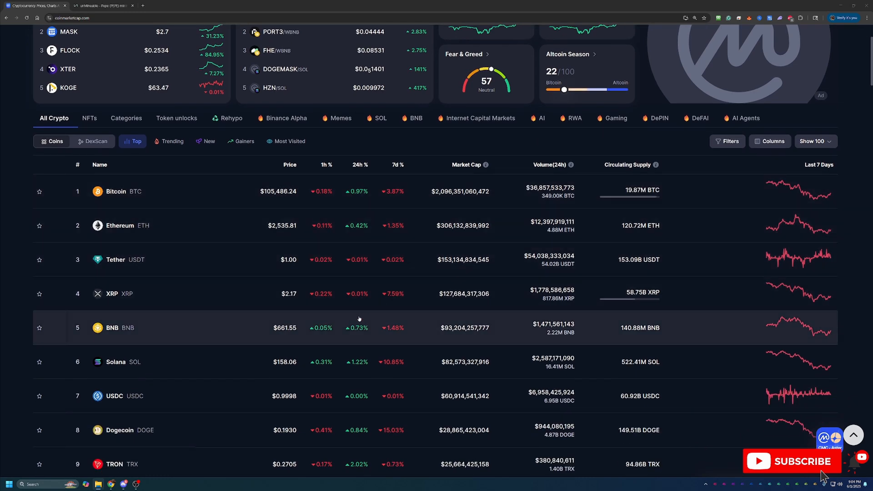
scroll("down", 3)
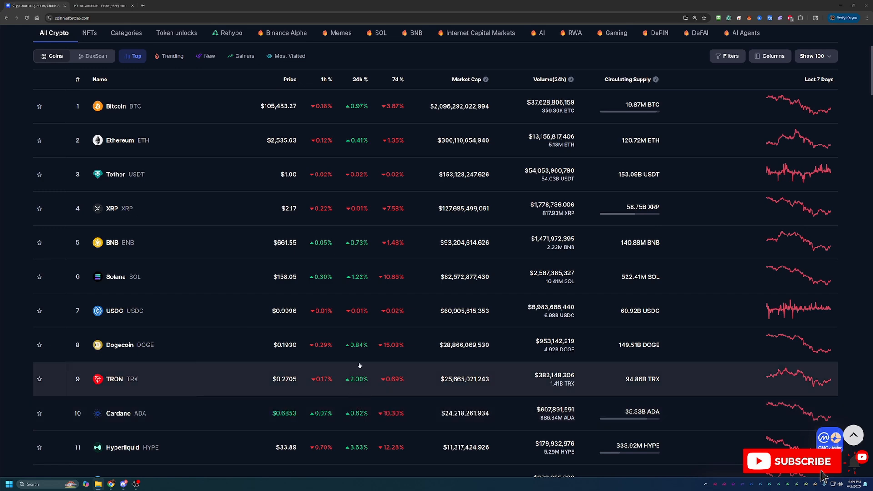
scroll("down", 3)
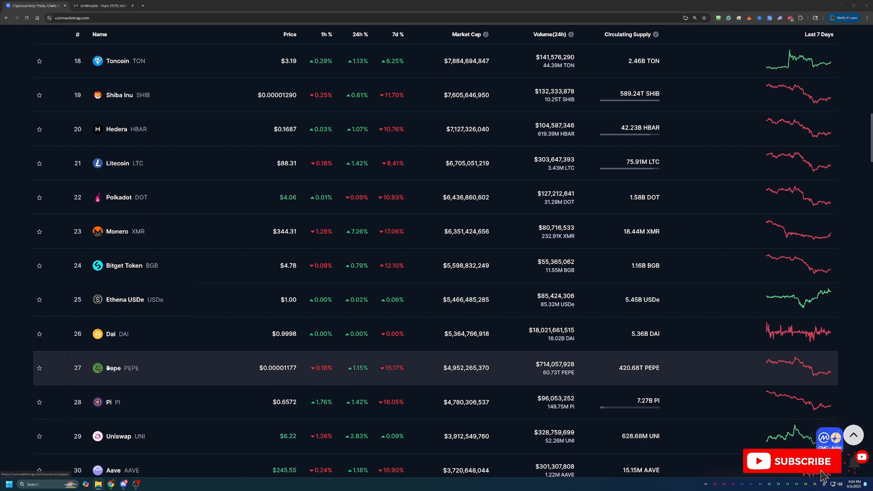
Open Pepe's coin page from the rankings and look through its price and market stats
left_click(112, 368)
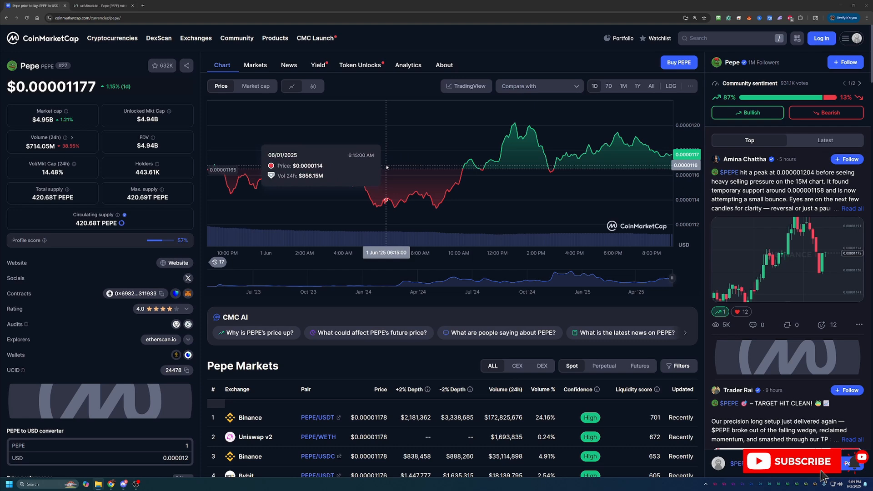
scroll("down", 3)
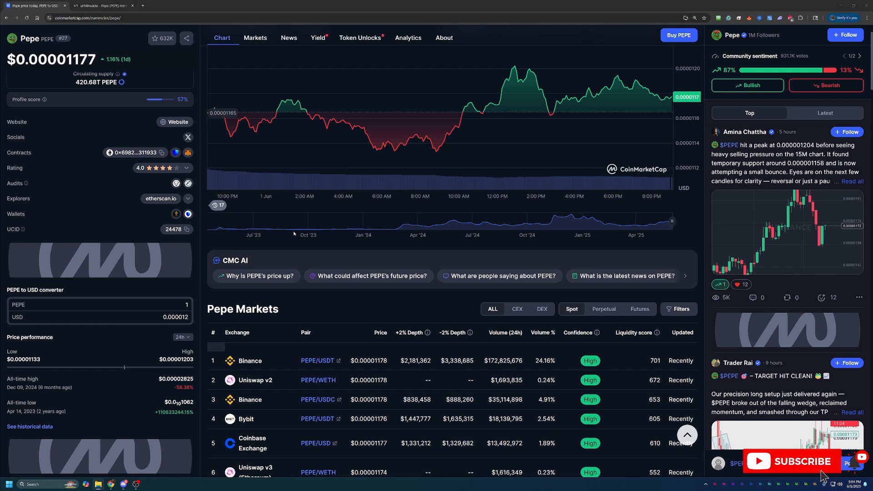
mouse_move(165, 387)
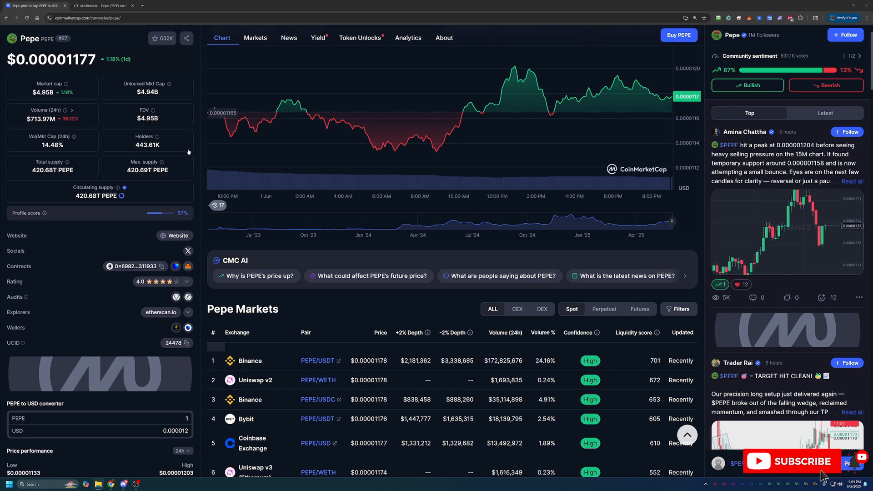
Switch to unMineable's PEPE page and scroll to the algorithm pools and setup guide links
left_click(100, 5)
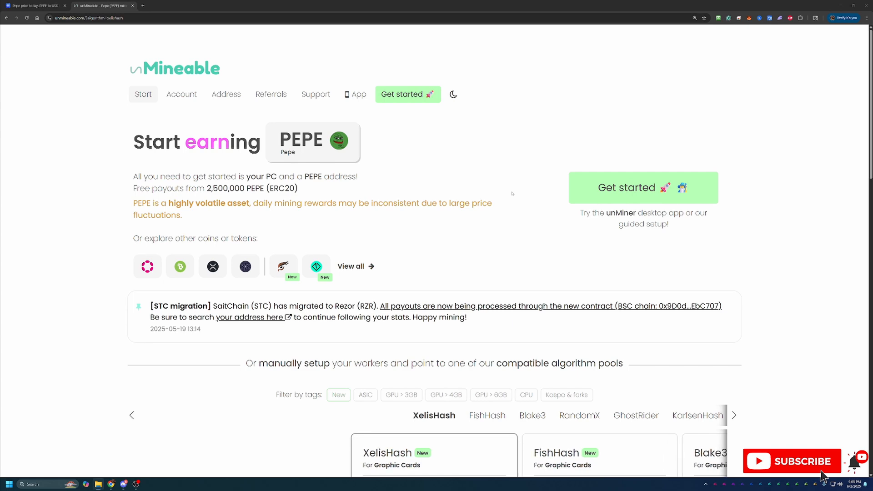
scroll("down", 3)
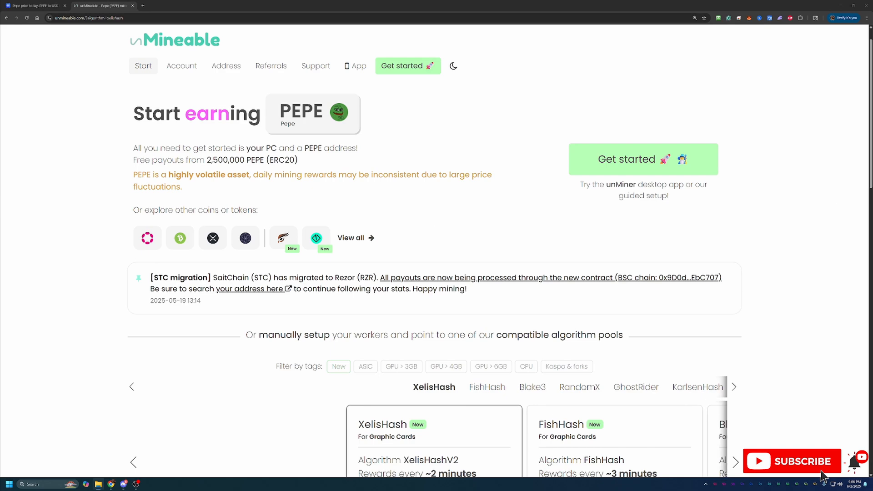
scroll("down", 3)
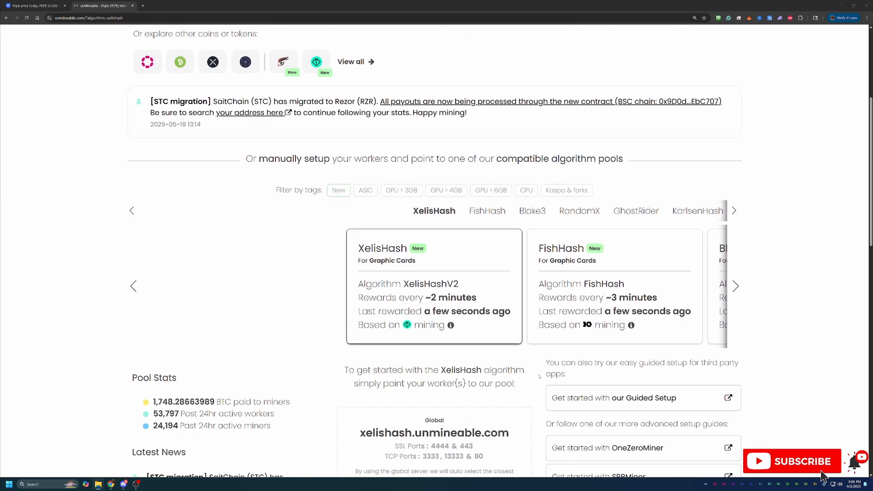
scroll("down", 3)
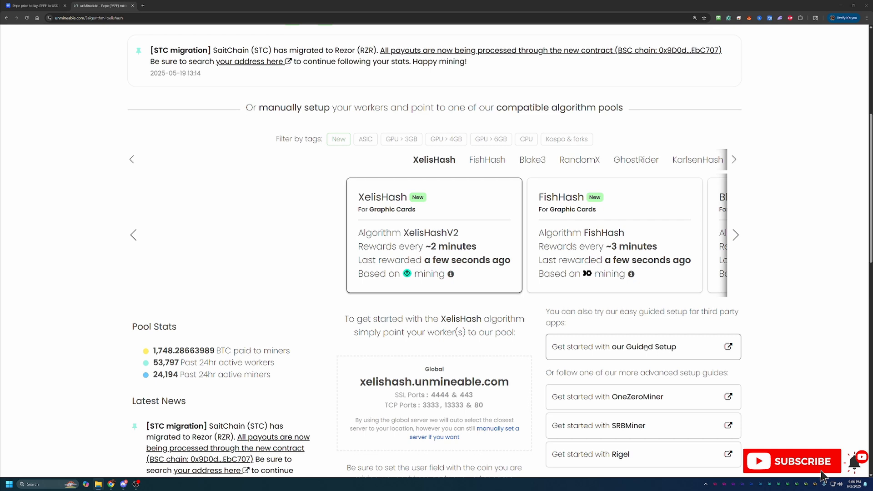
Start the Guided Setup, choosing Basic mode and Graphics Card (GPU) hardware
left_click(615, 346)
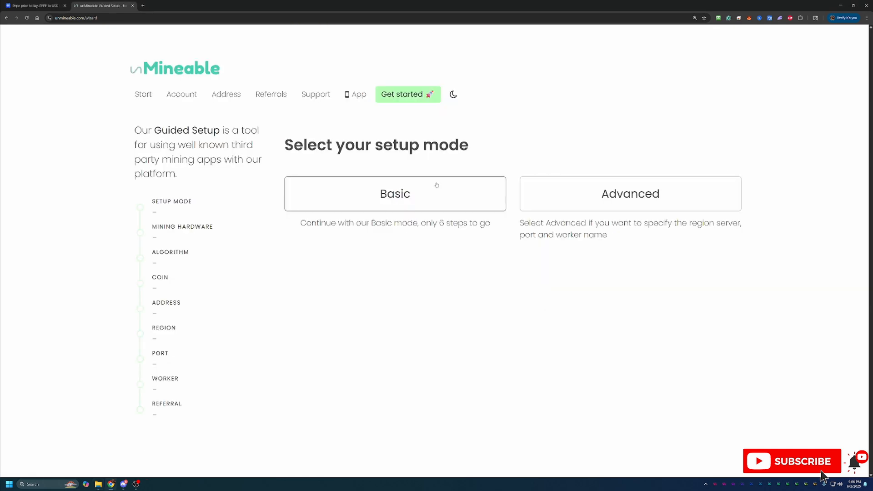
mouse_move(429, 184)
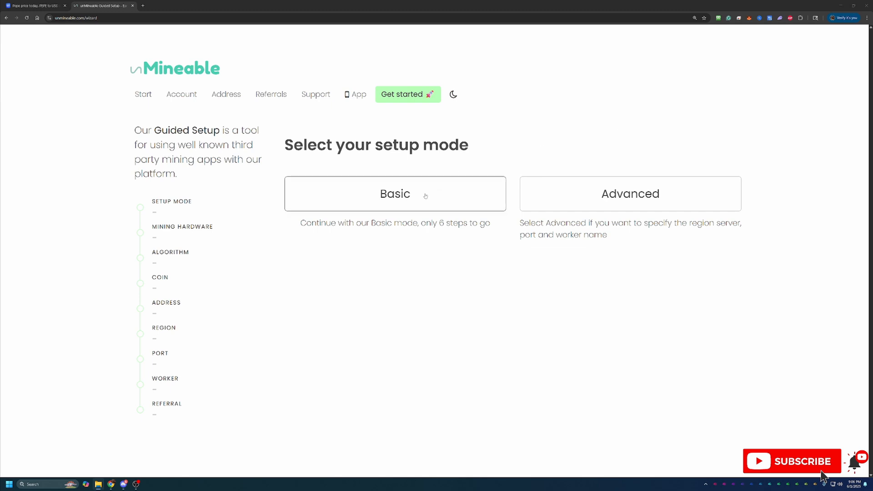
left_click(394, 192)
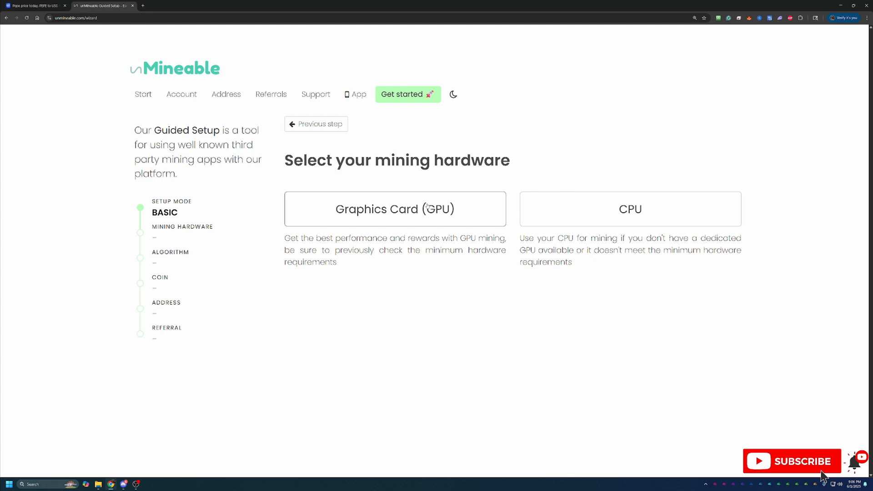
mouse_move(414, 196)
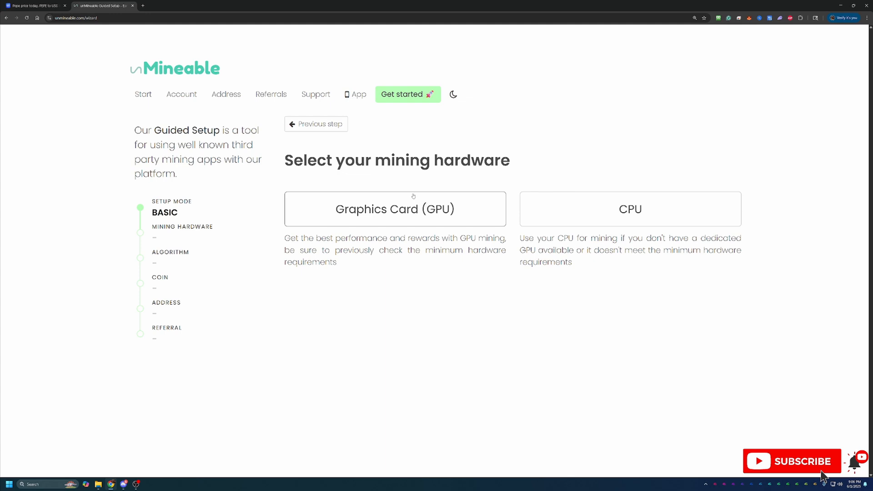
mouse_move(651, 229)
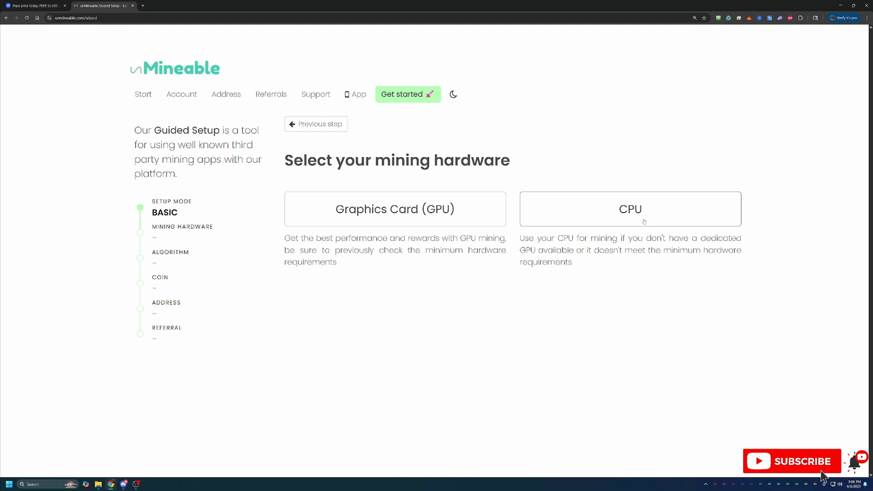
mouse_move(643, 217)
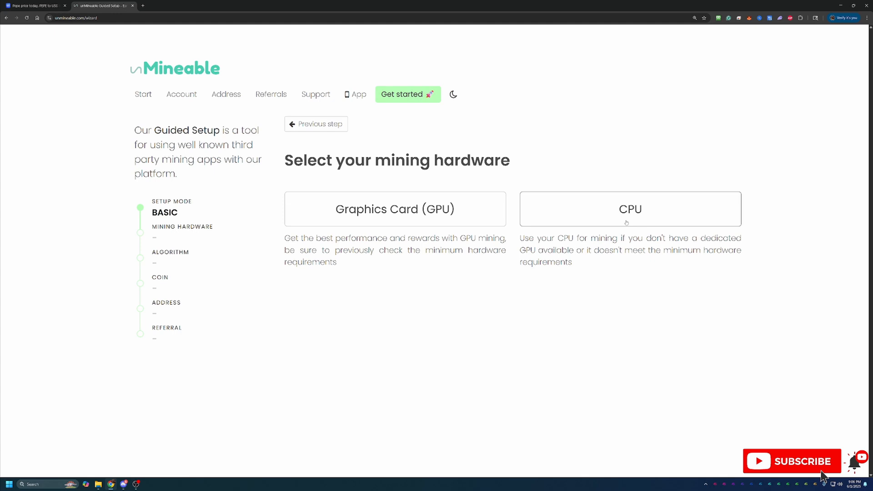
mouse_move(608, 225)
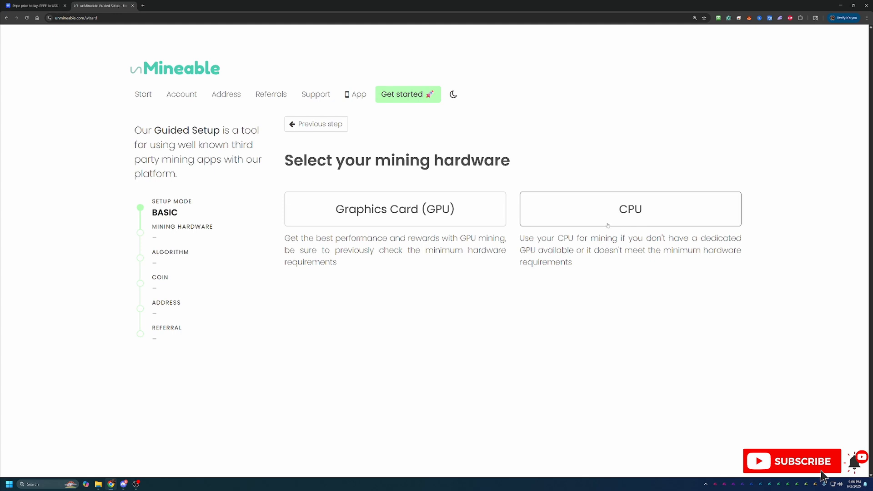
mouse_move(608, 223)
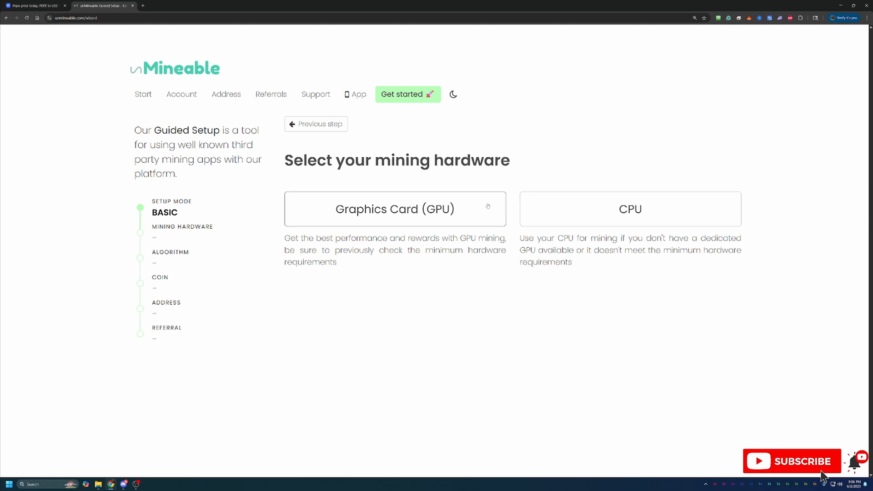
left_click(395, 209)
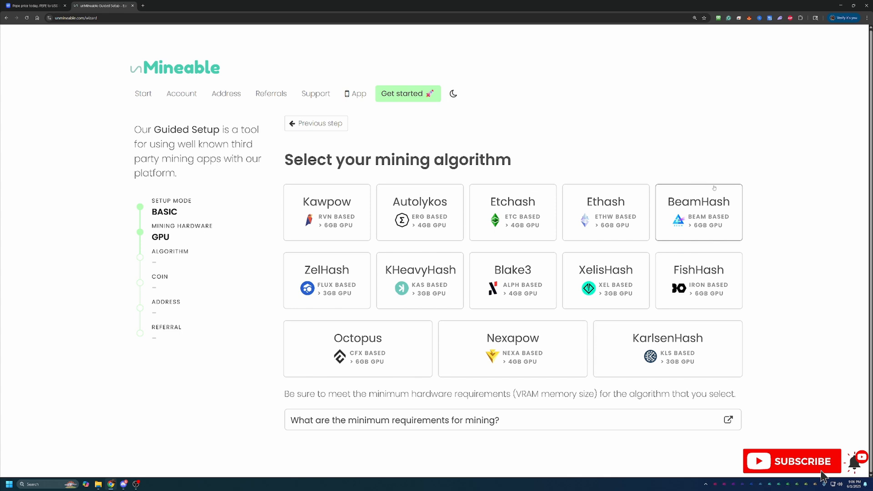
mouse_move(456, 317)
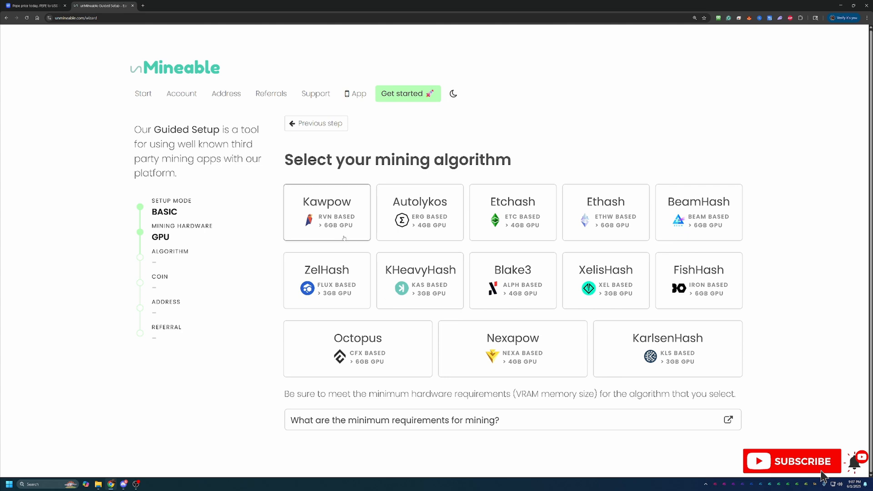
left_click(327, 212)
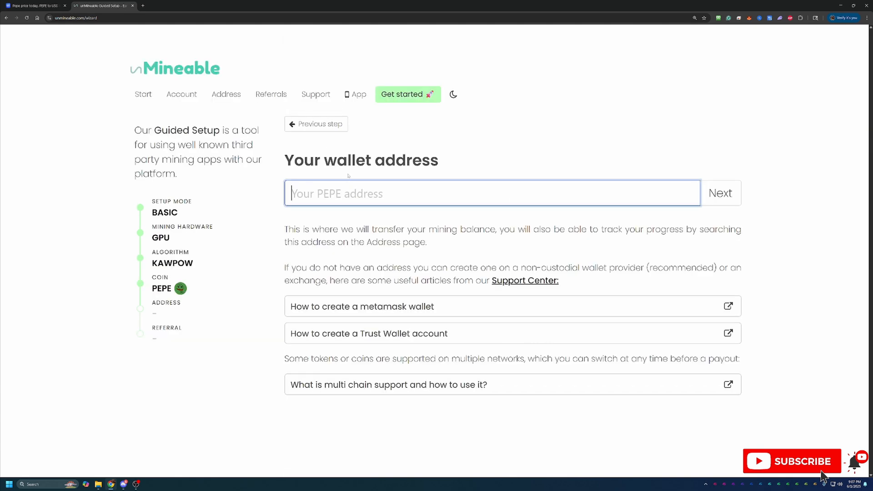
type("0xeeeeeee9eC4769A09a76A83C7bC42b185872860eE")
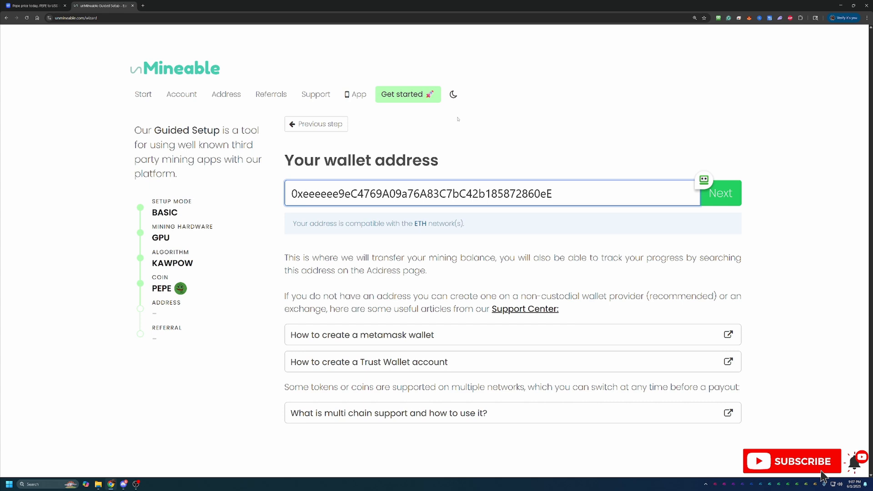
mouse_move(288, 148)
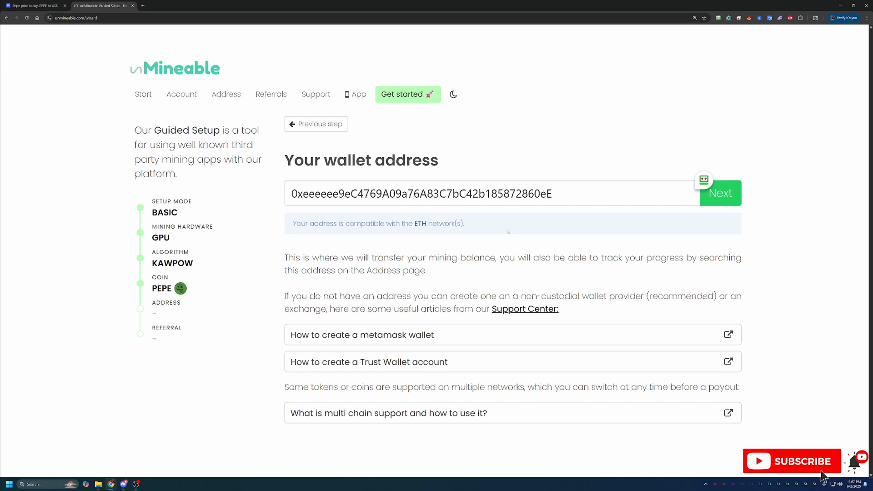
mouse_move(508, 228)
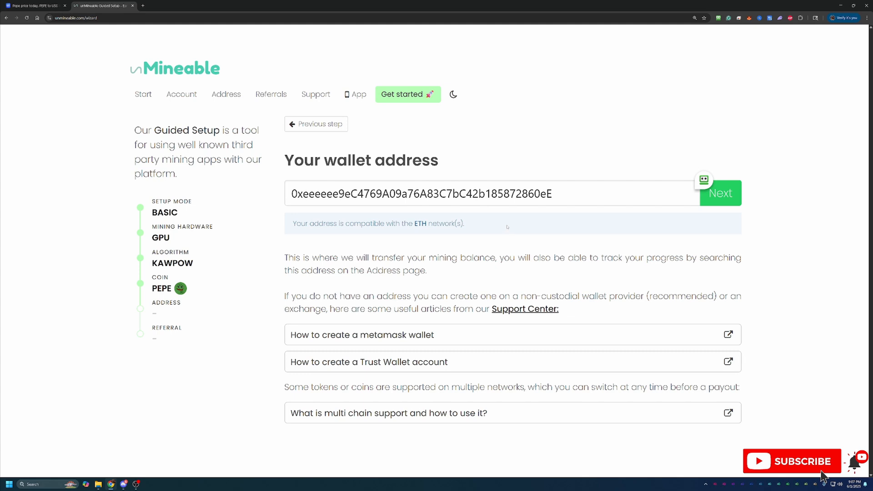
left_click(490, 193)
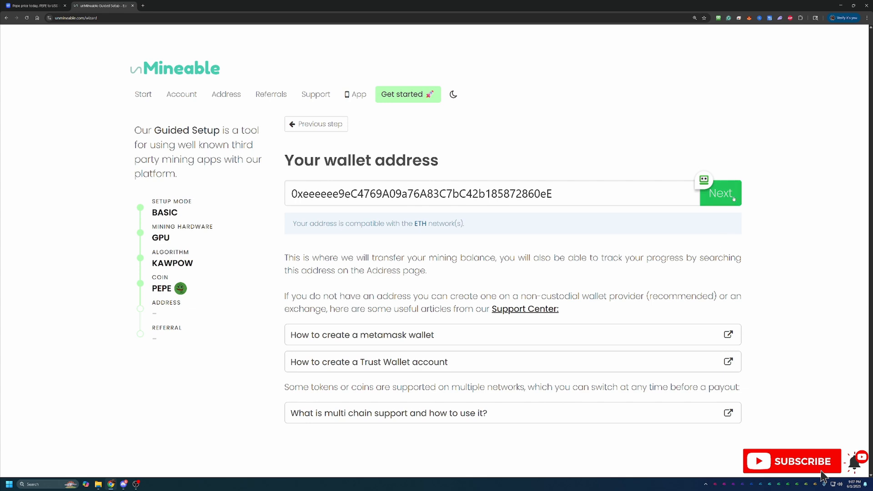
Continue past the wallet step and submit the Bitcoin-Tips referral code to finish setup
left_click(719, 193)
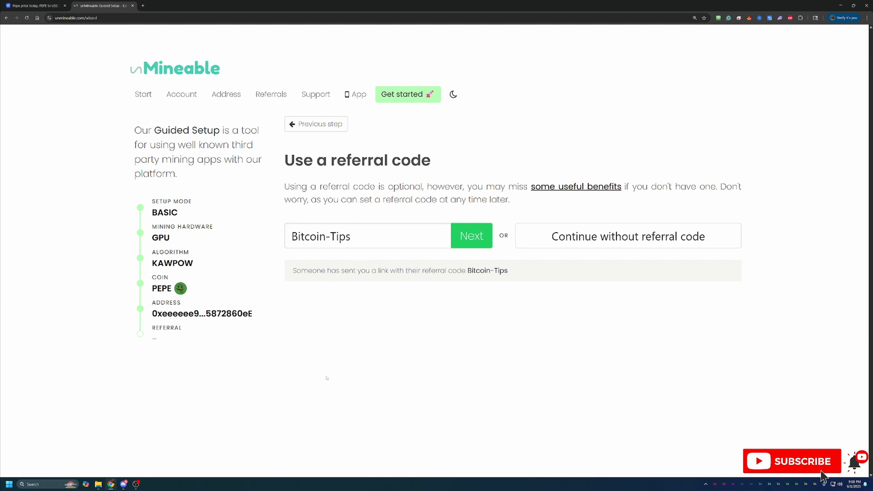
left_click(367, 235)
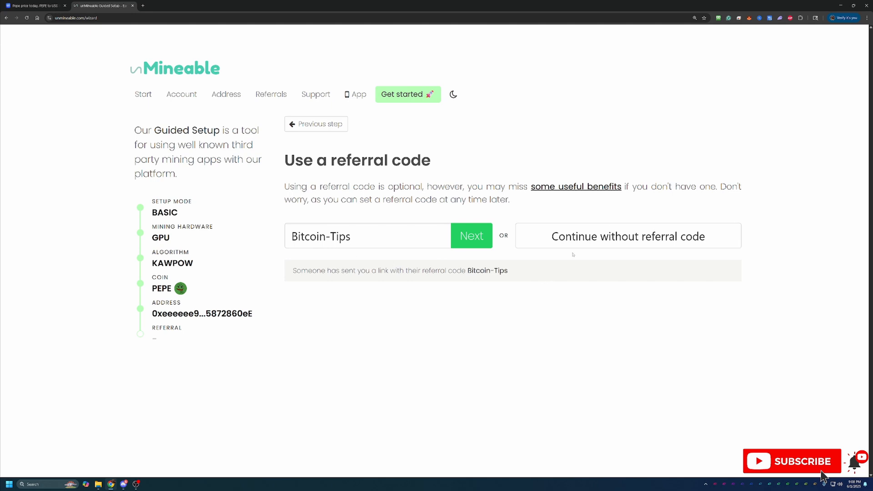
left_click(469, 235)
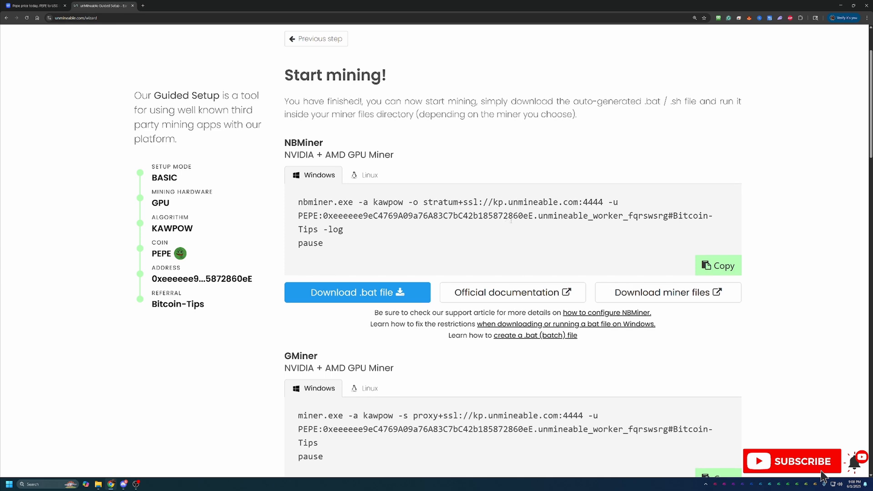
Review the generated GMiner command and go to GMiner's official download page
scroll("down", 3)
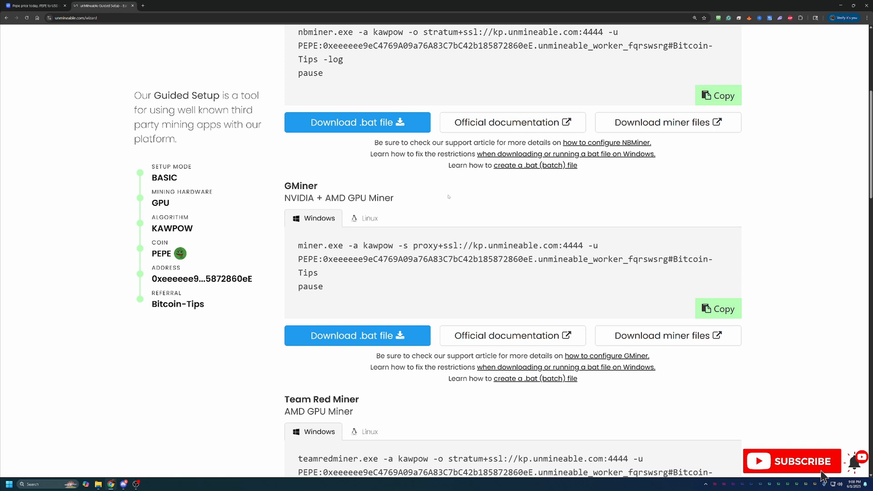
mouse_move(490, 194)
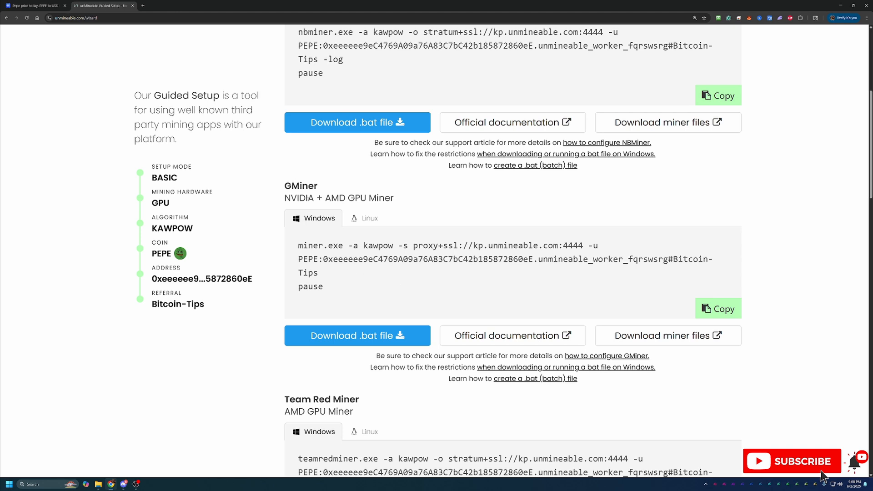
left_click_drag(284, 197, 380, 197)
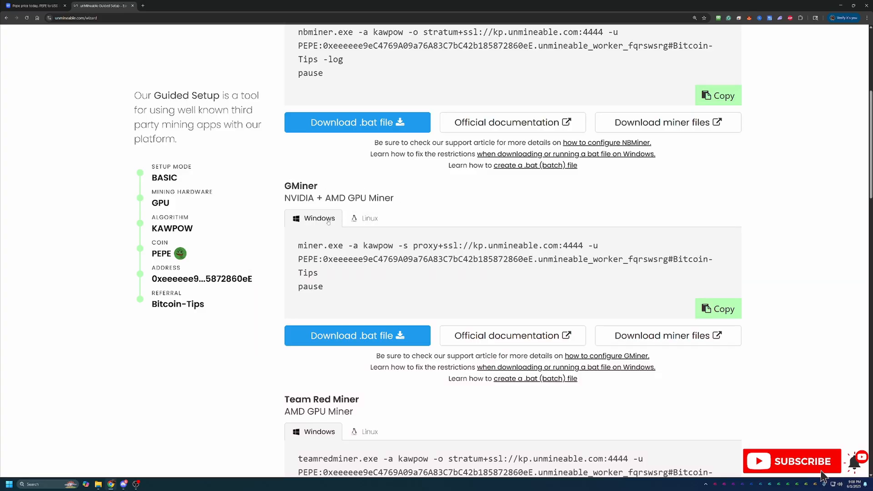
scroll("down", 3)
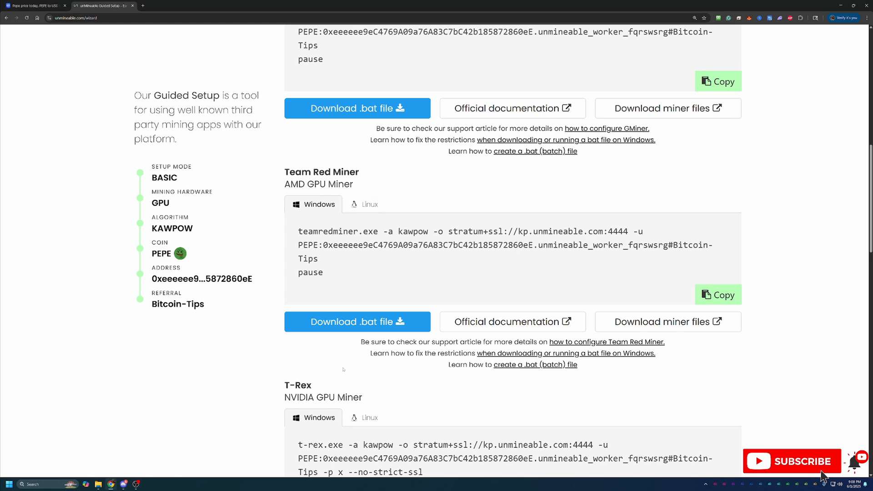
scroll("up", 3)
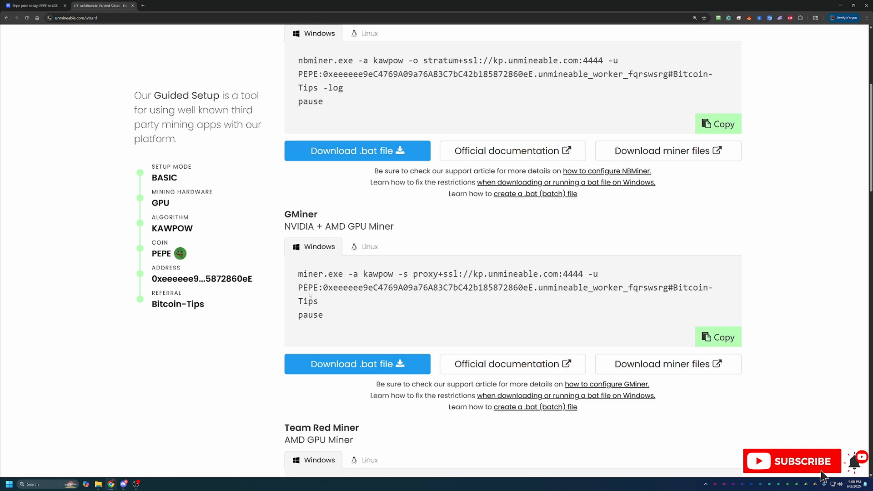
mouse_move(373, 298)
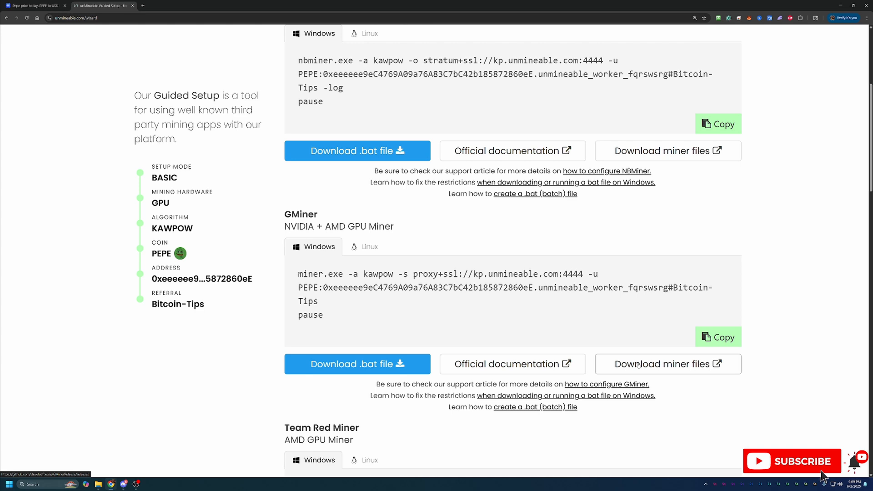
left_click(666, 363)
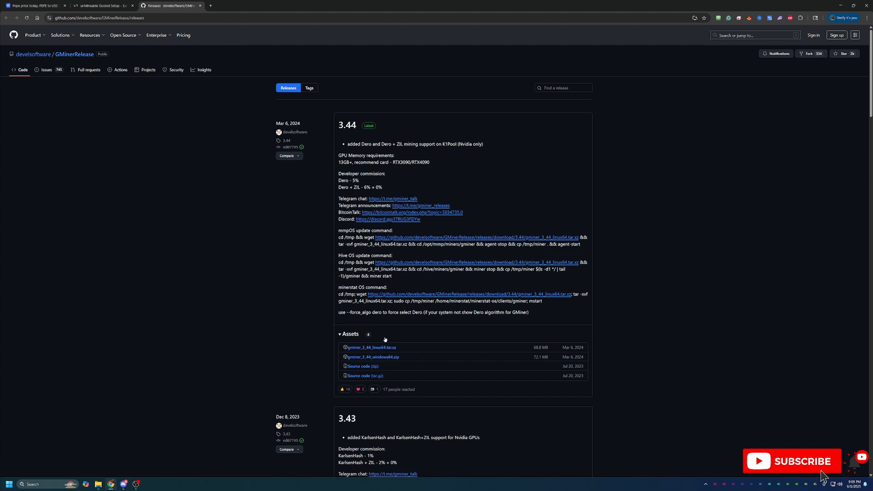
mouse_move(482, 351)
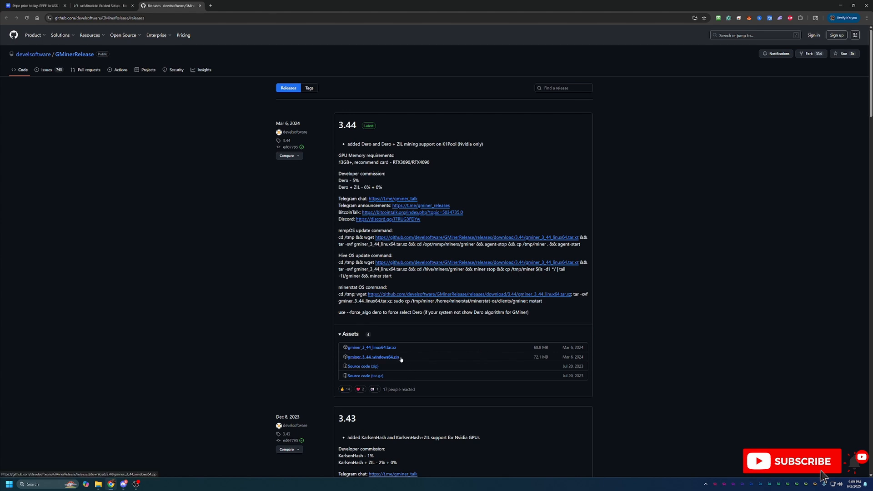
Download the GMiner 3.44 windows64 zip from the GitHub releases assets
left_click(102, 6)
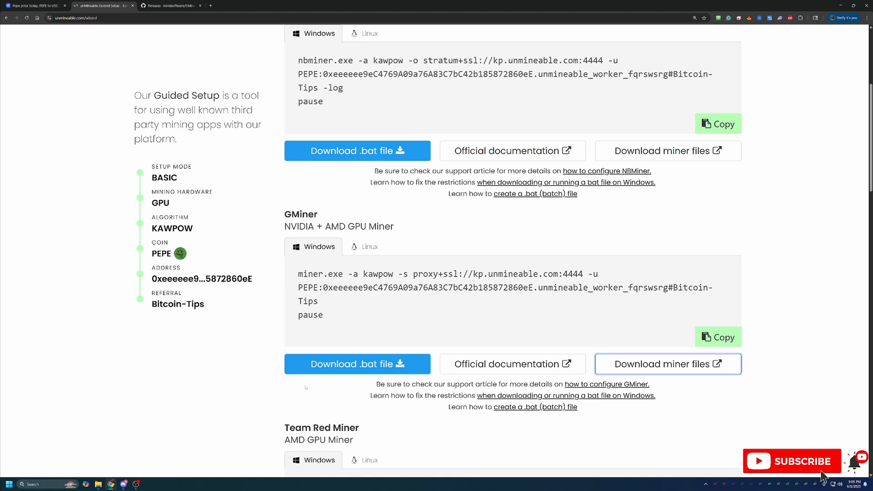
mouse_move(366, 364)
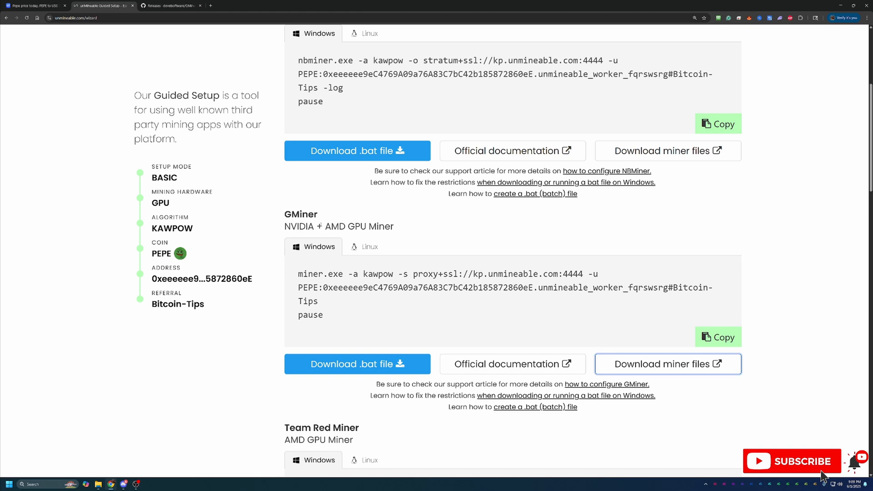
double_click(306, 215)
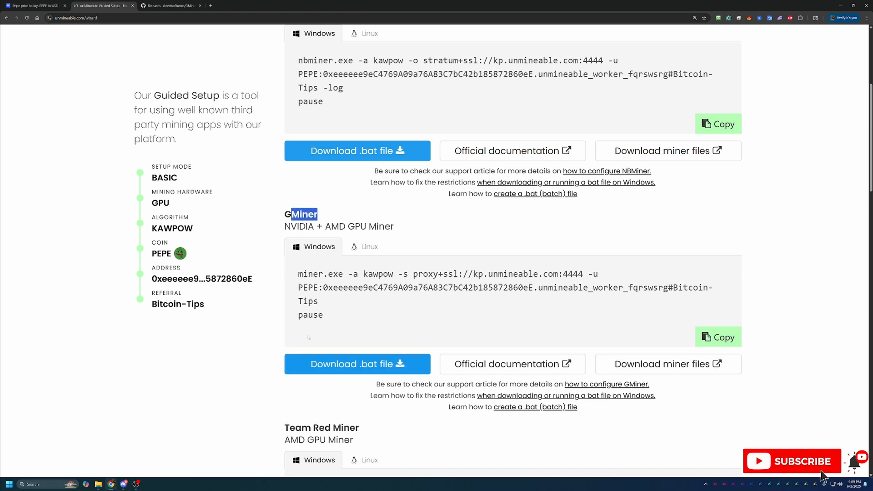
scroll("up", 3)
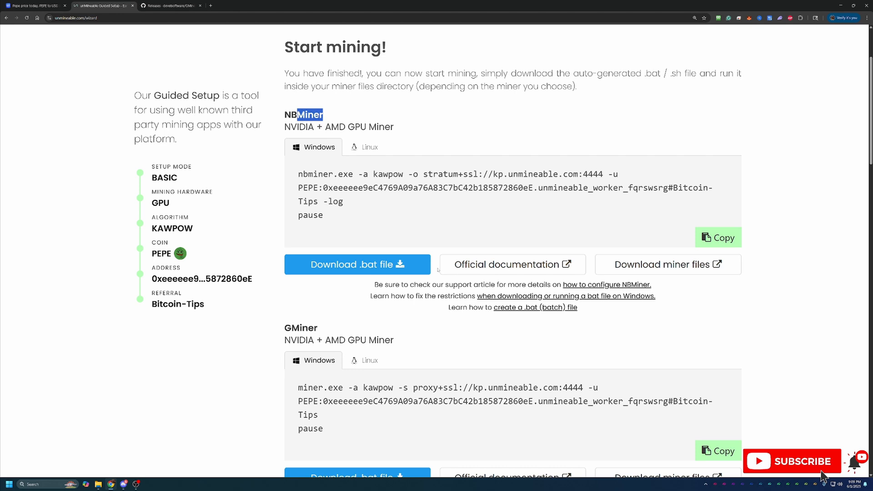
scroll("down", 3)
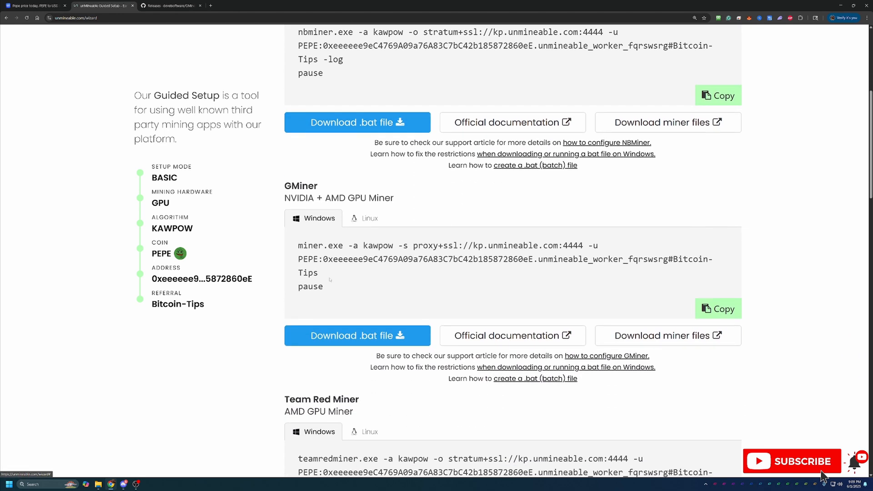
left_click_drag(284, 185, 320, 197)
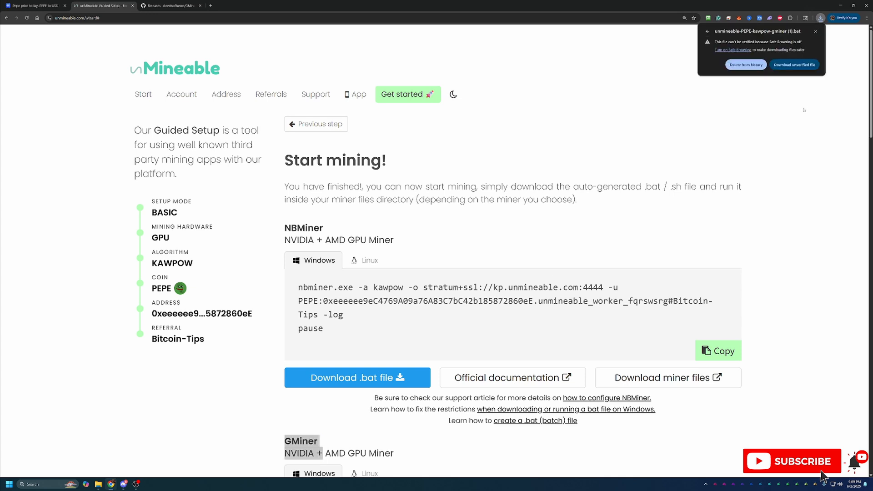
mouse_move(800, 101)
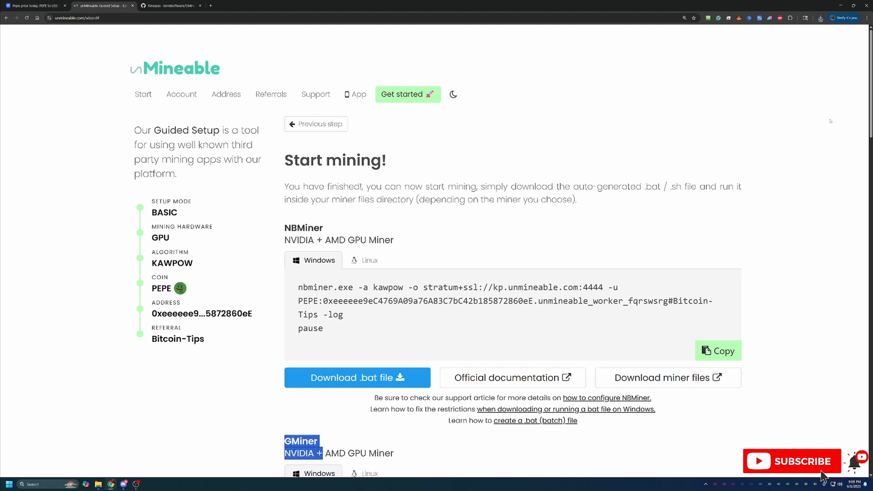
Keep the unverified GMiner PEPE .bat file download in the browser prompt
left_click(820, 18)
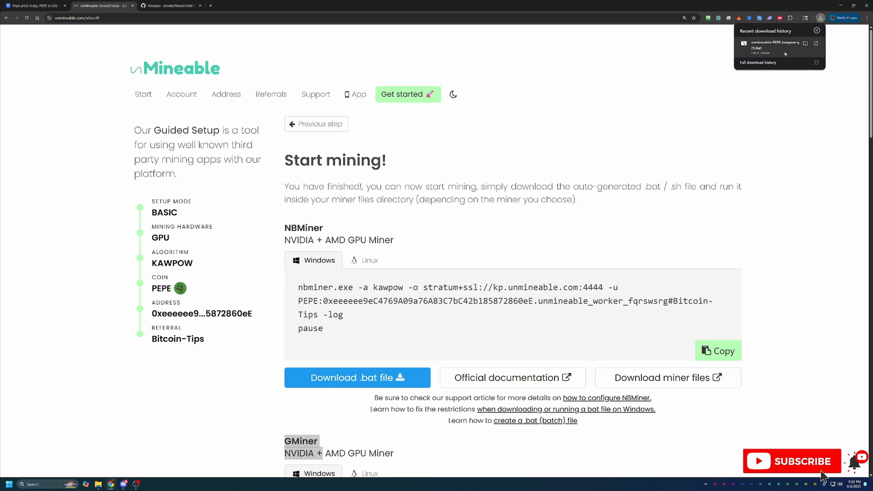
mouse_move(776, 49)
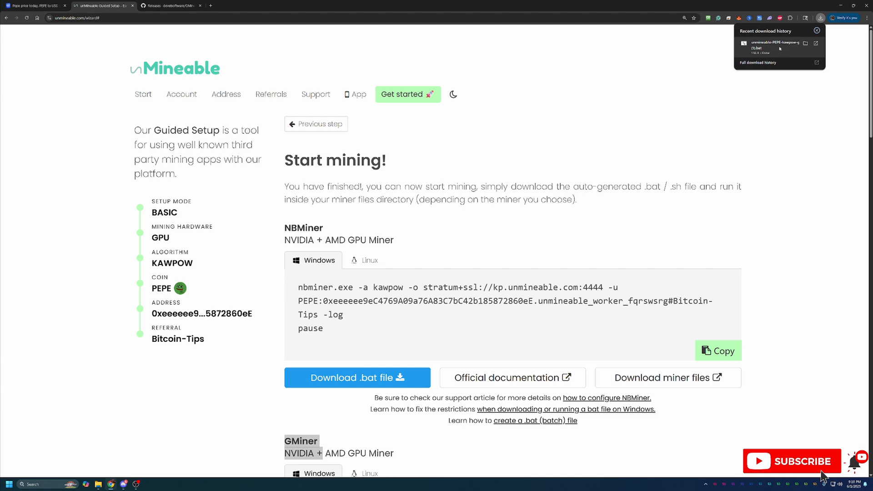
mouse_move(778, 48)
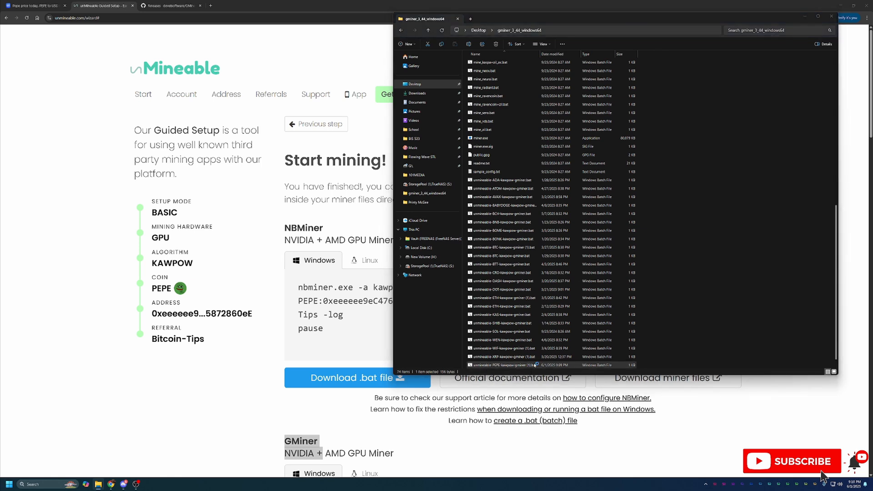
Run unmineable-PEPE-kawpow-gminer .bat, choosing 'More info' then 'Run anyway' on the warning
double_click(480, 137)
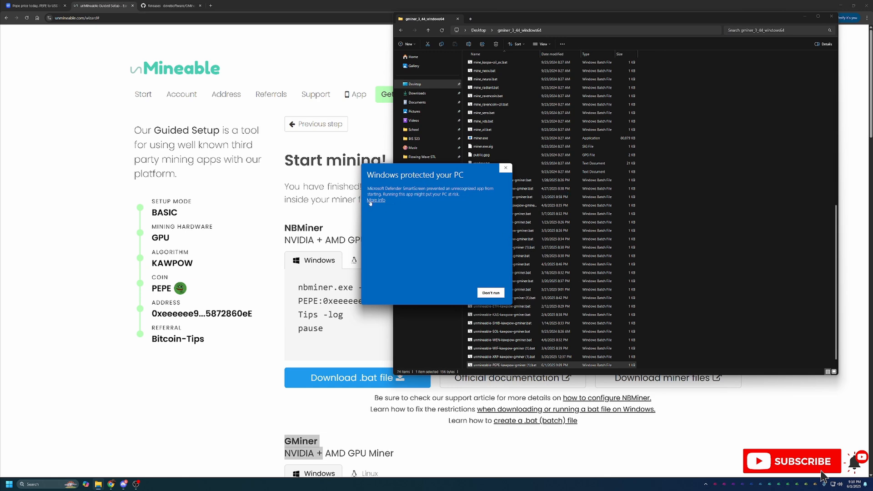
mouse_move(381, 206)
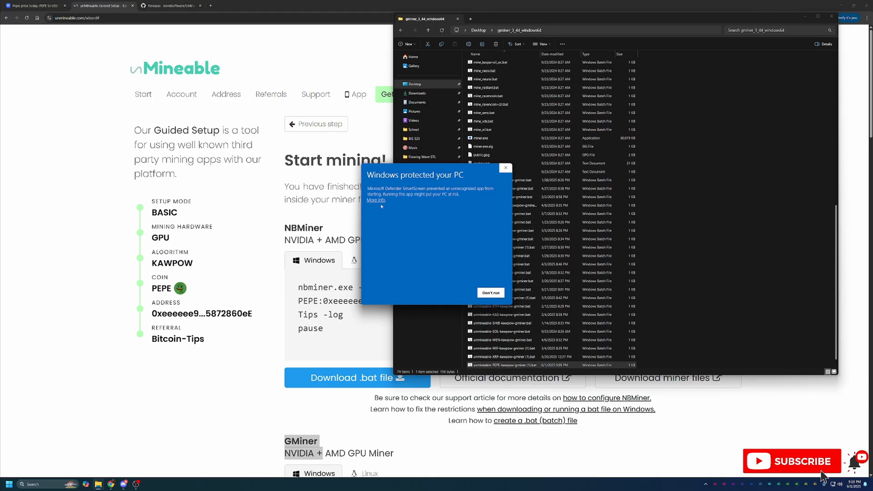
left_click(375, 200)
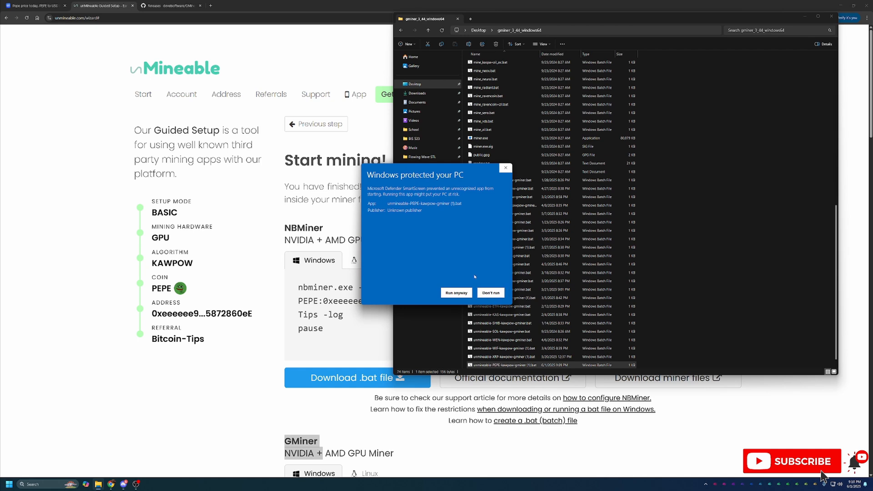
mouse_move(472, 278)
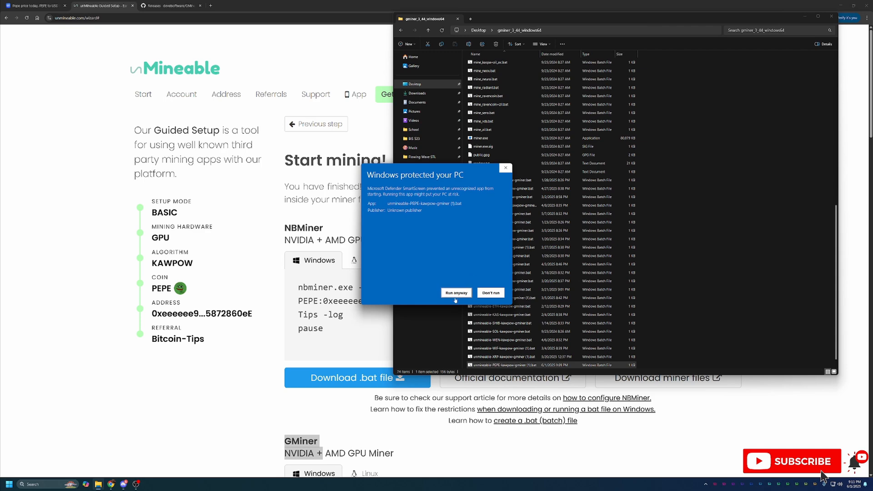
left_click(454, 292)
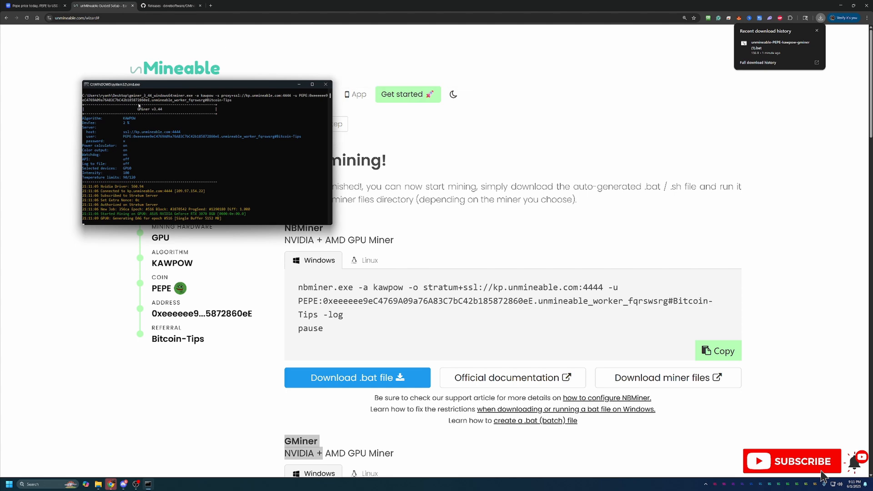
mouse_move(282, 134)
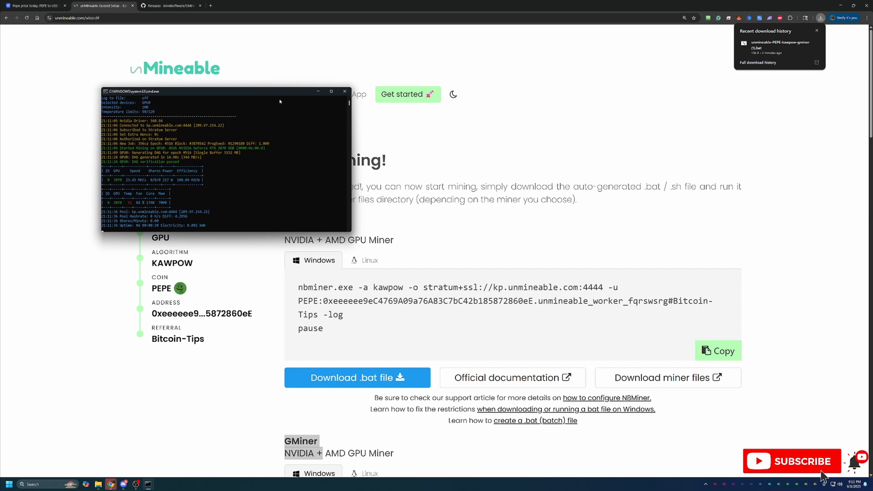
mouse_move(344, 90)
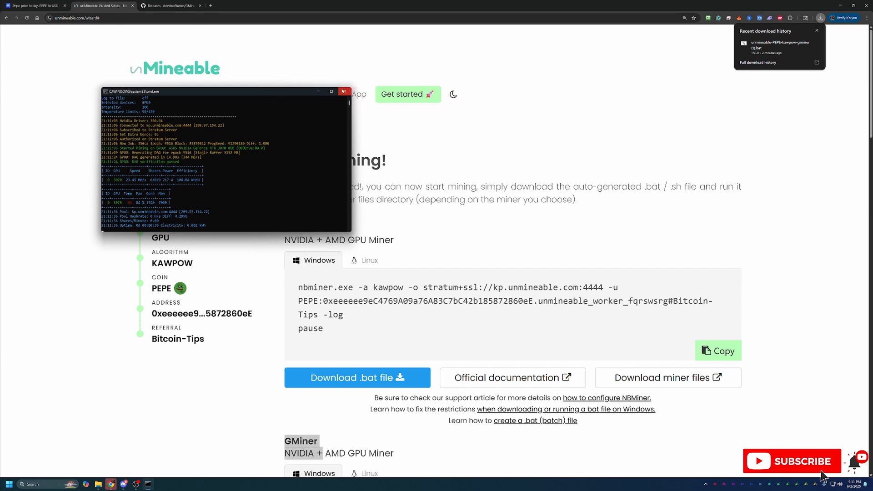
Close the GMiner Command Prompt window after it reports GPU hashrate and shares for PEPE
left_click(343, 91)
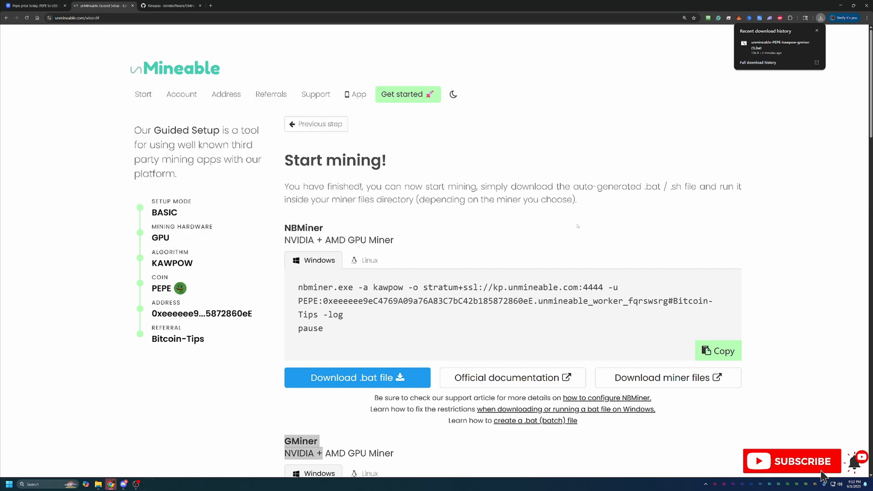